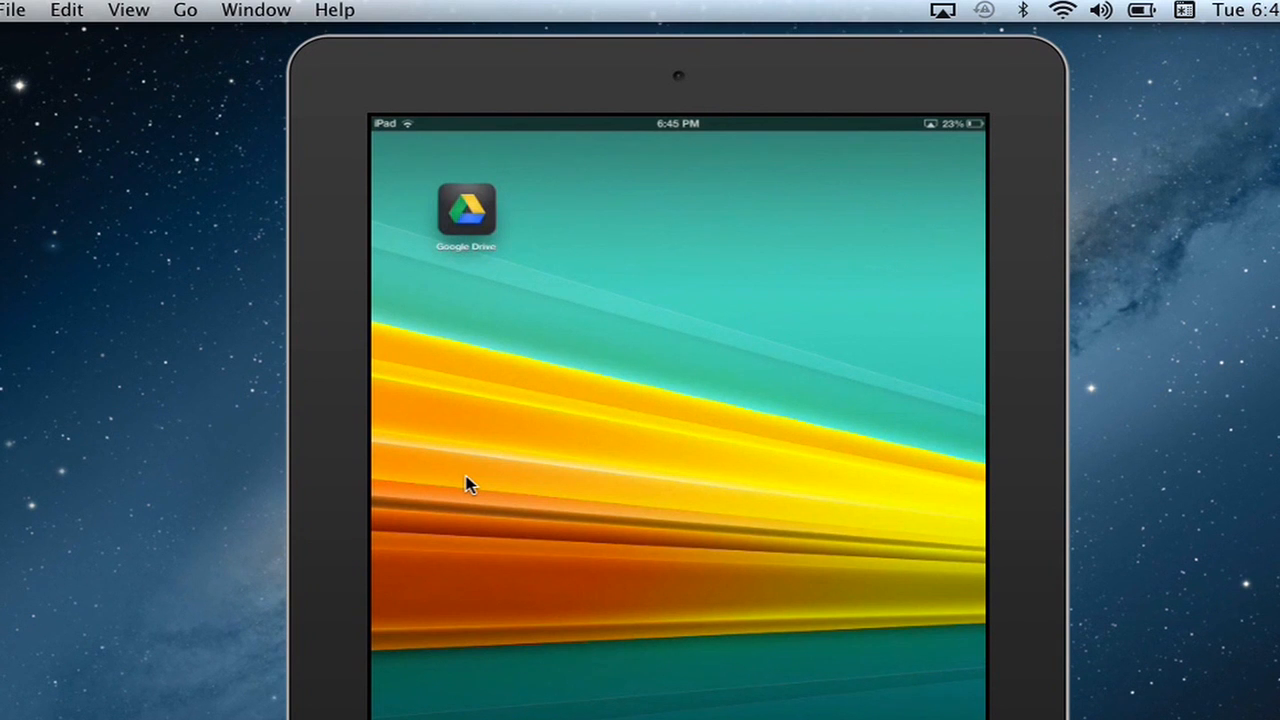
Launch Google Drive and reach the starred Eiffel Tower document's Details
click(464, 210)
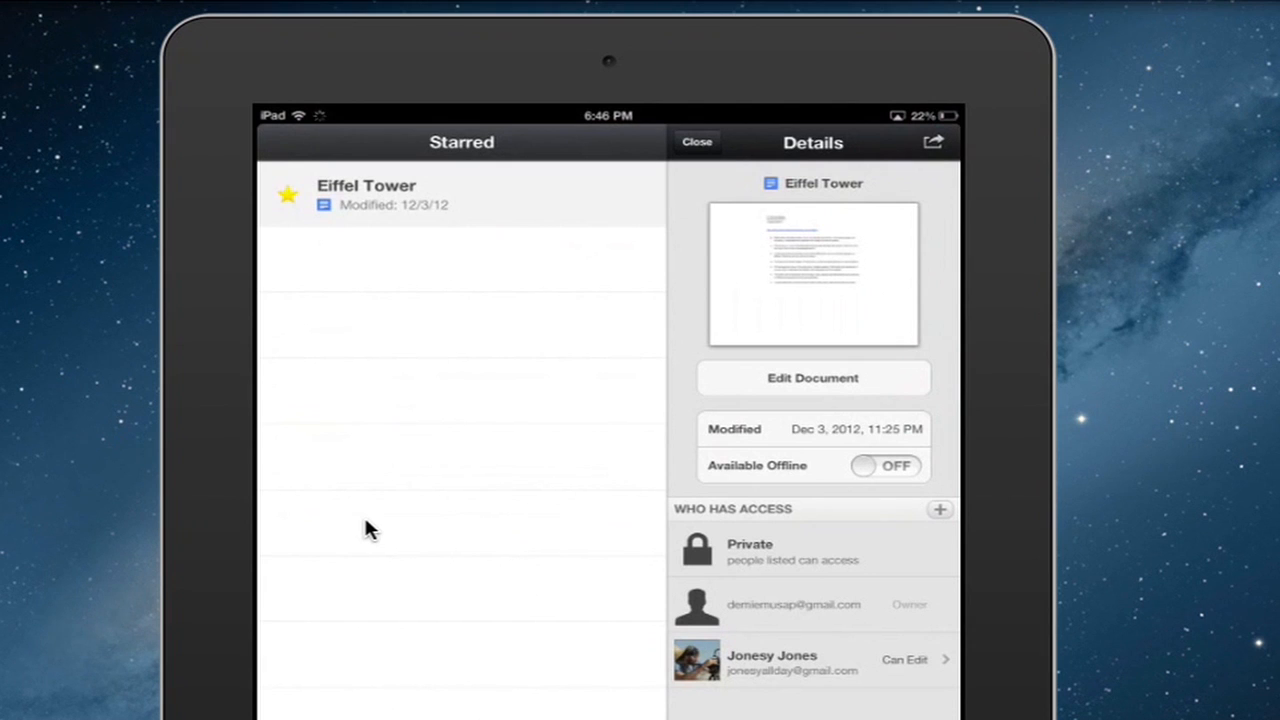
Choose Remove from the Eiffel Tower document's actions, bringing up the Remove Item confirmation
click(932, 140)
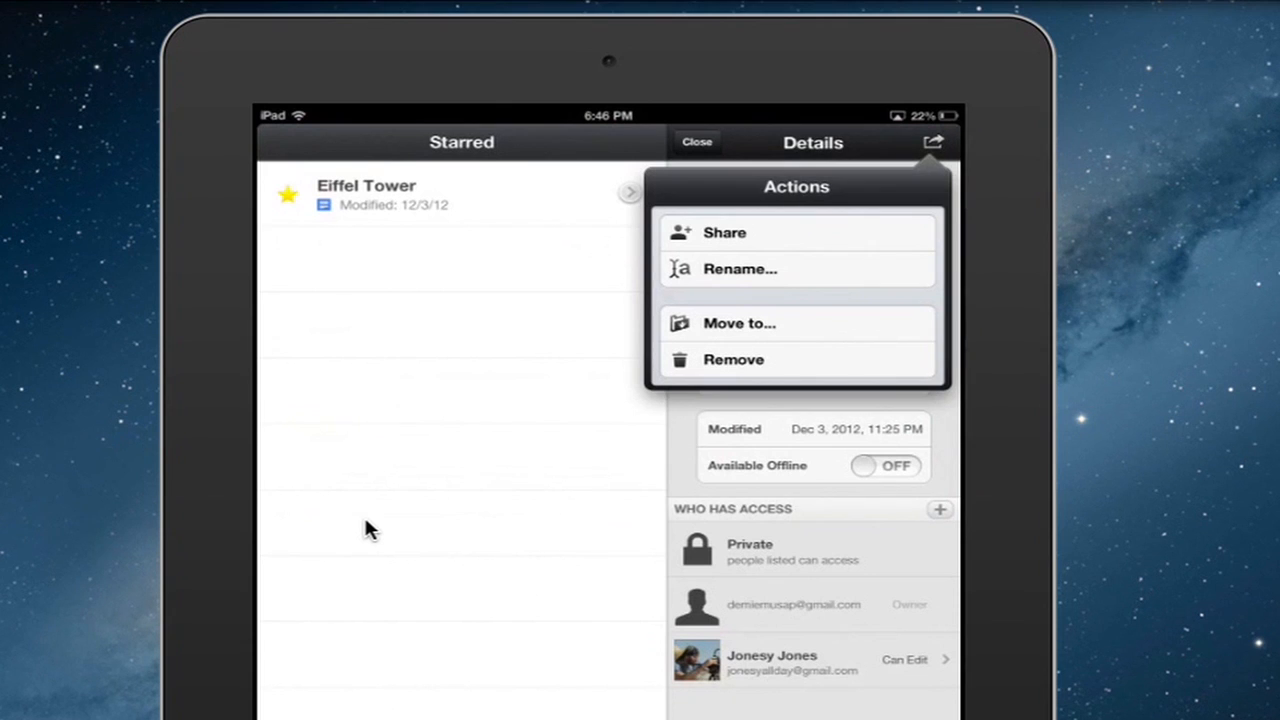
click(732, 360)
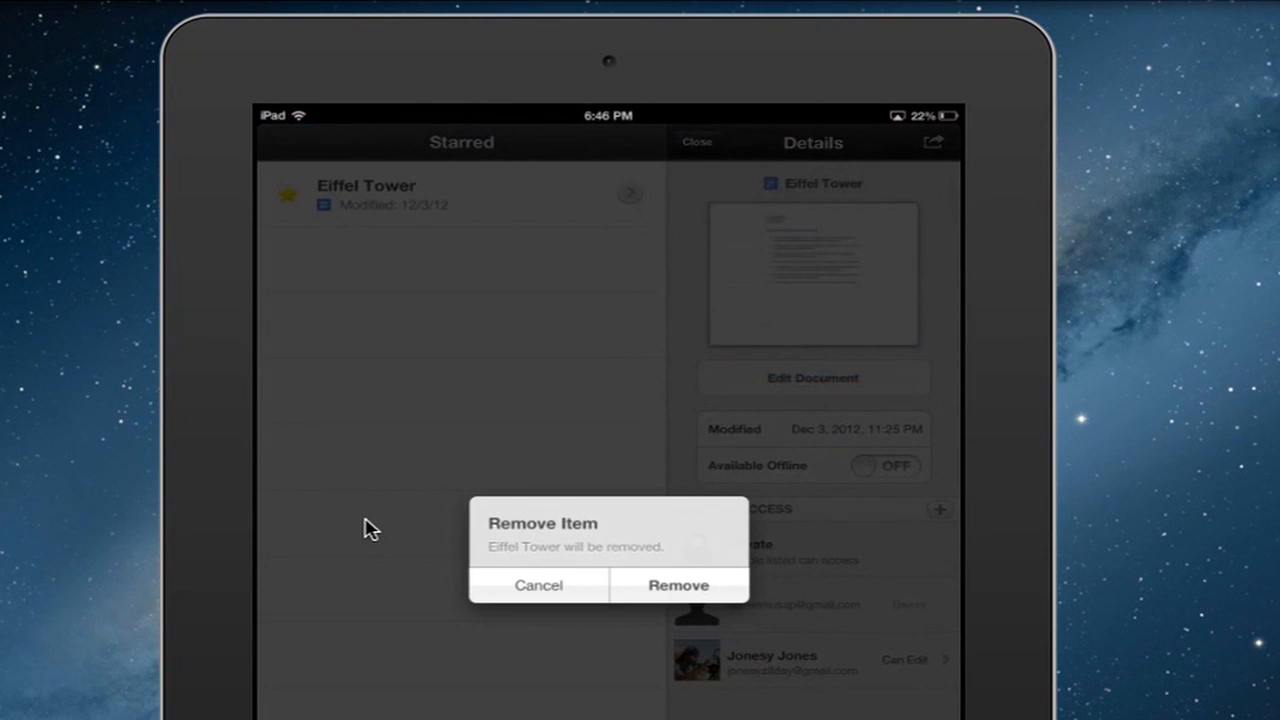